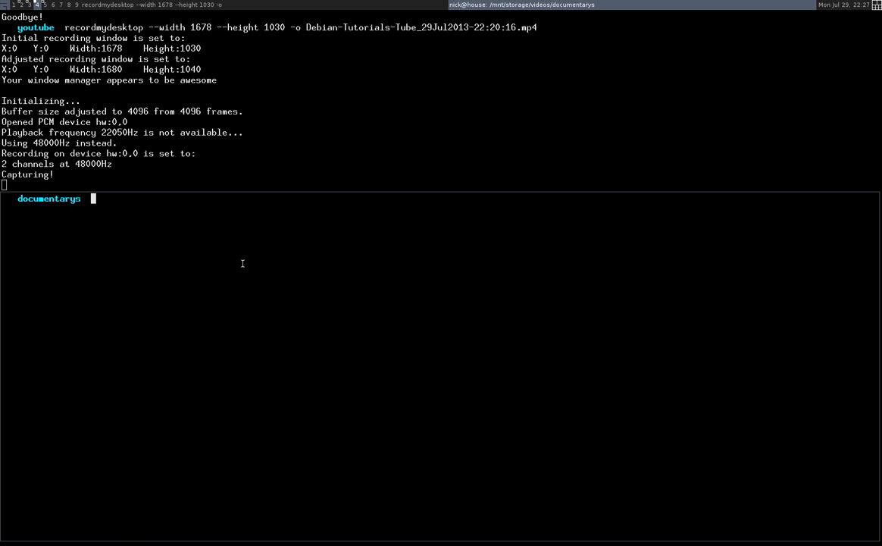
Begin typing the crontab command at the documentarys directory prompt
text(crontab -)
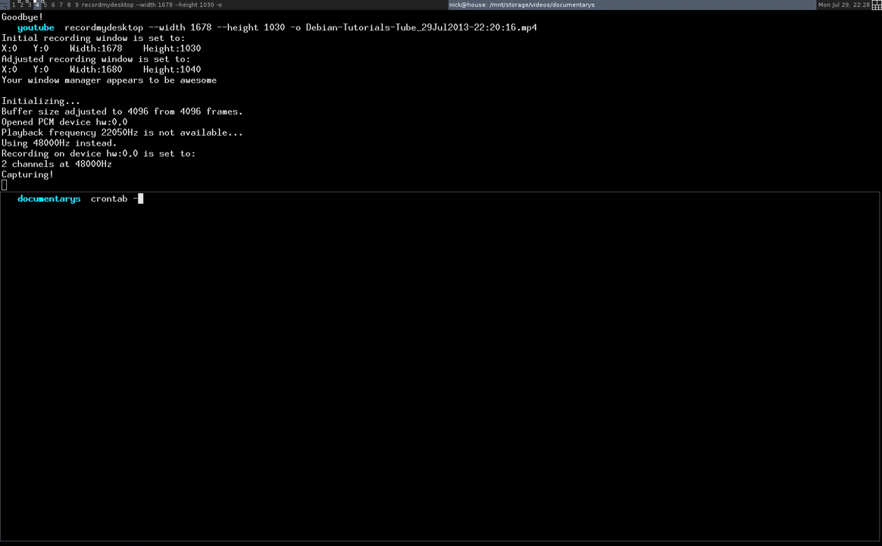
Run 'crontab -u nick -e', fixing the option typo, to open nick's crontab in nano
text(u)
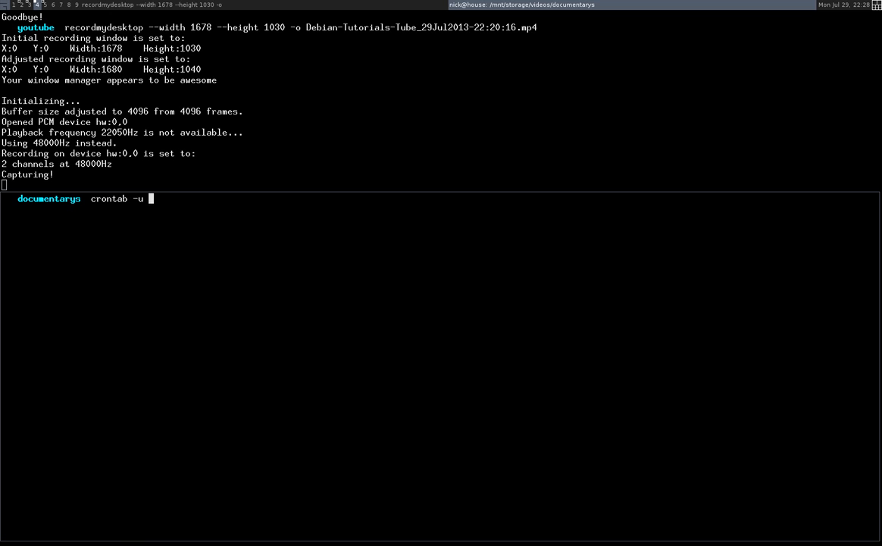
text(nick)
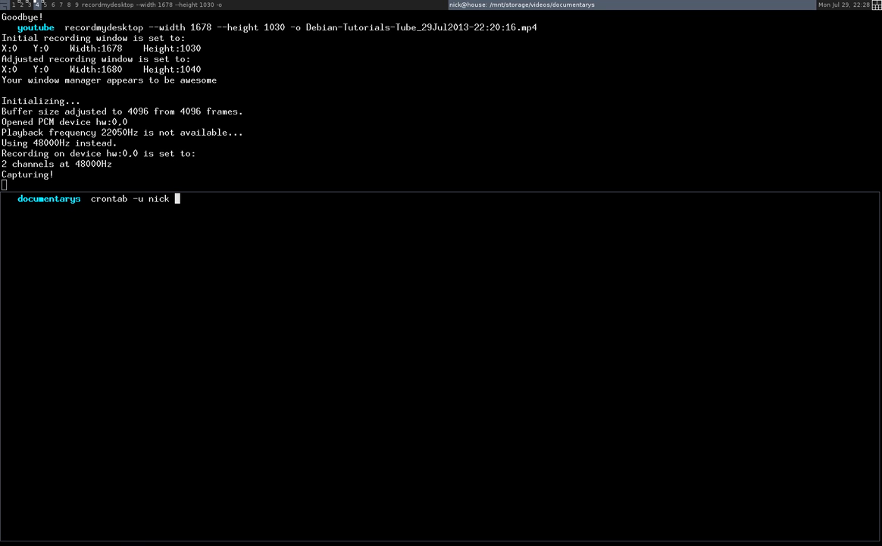
text(-e)
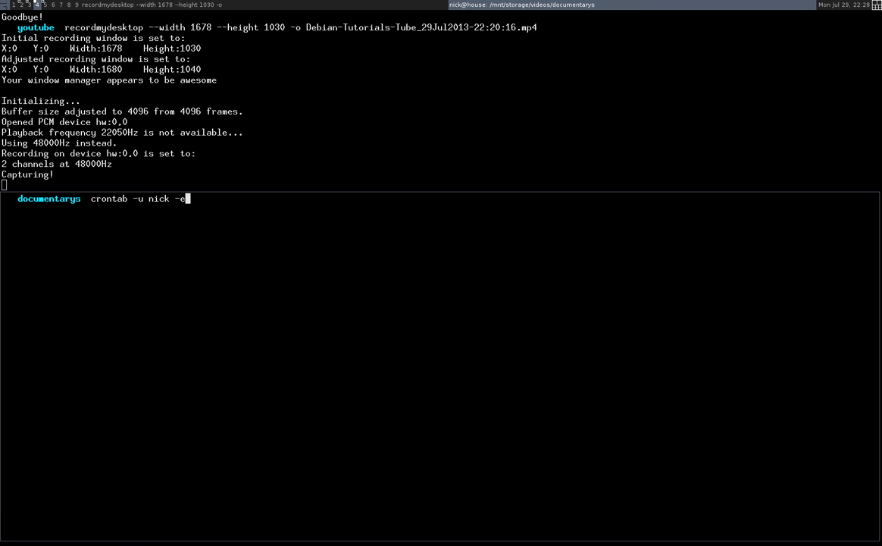
key(BackSpace)
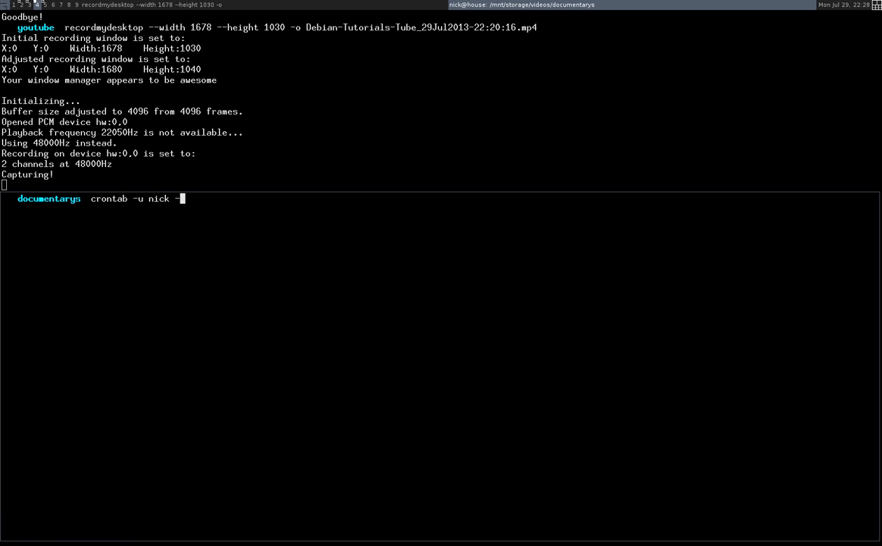
text(e)
key(Return)
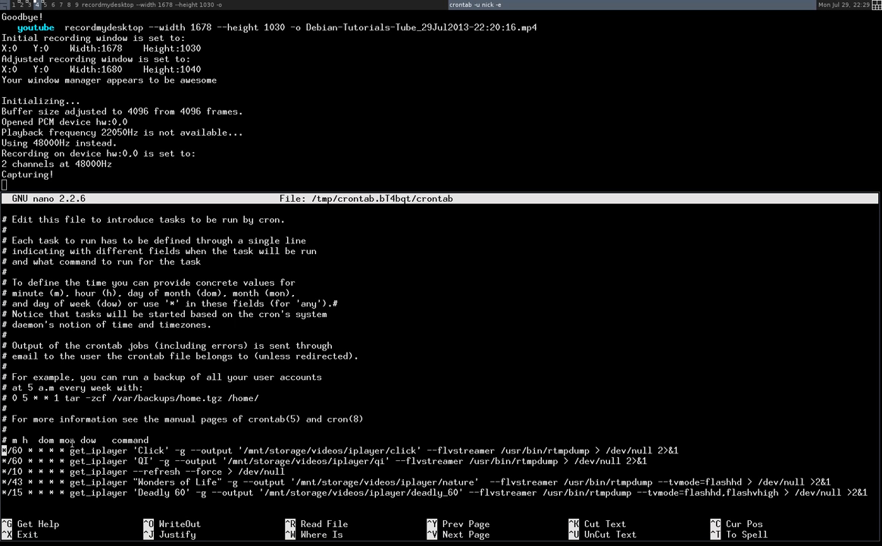
mouse_move(241, 407)
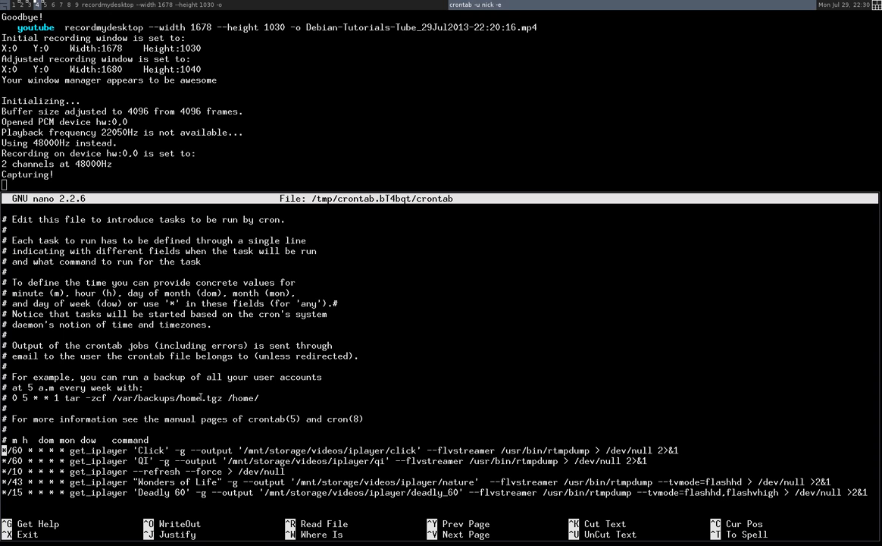
mouse_move(334, 320)
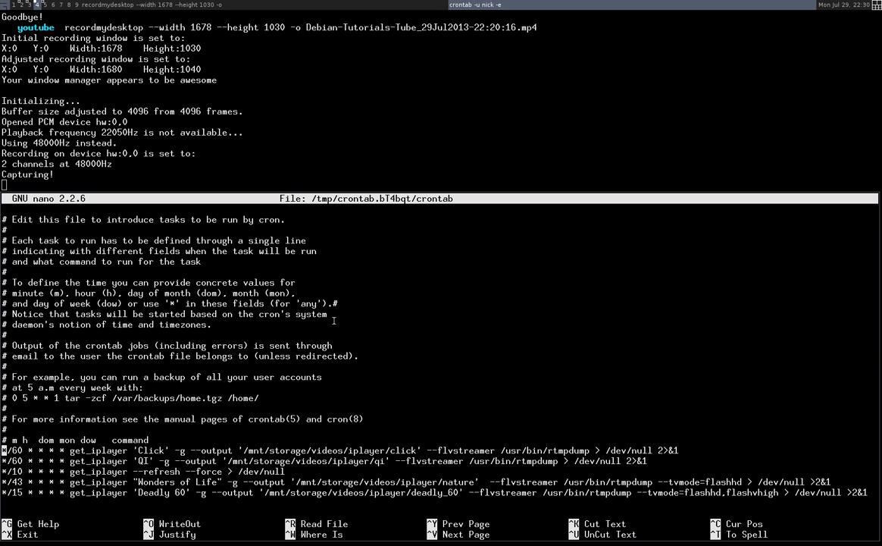
mouse_move(188, 413)
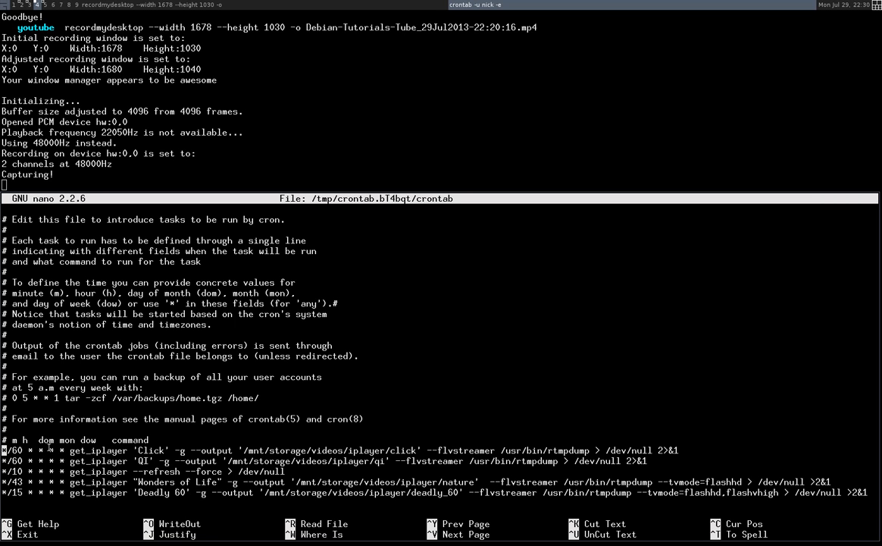
mouse_move(583, 376)
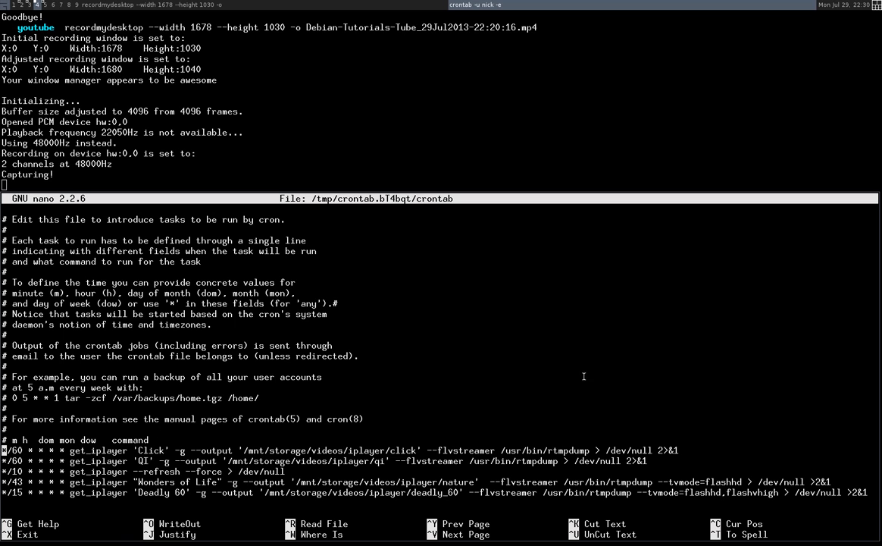
mouse_move(230, 422)
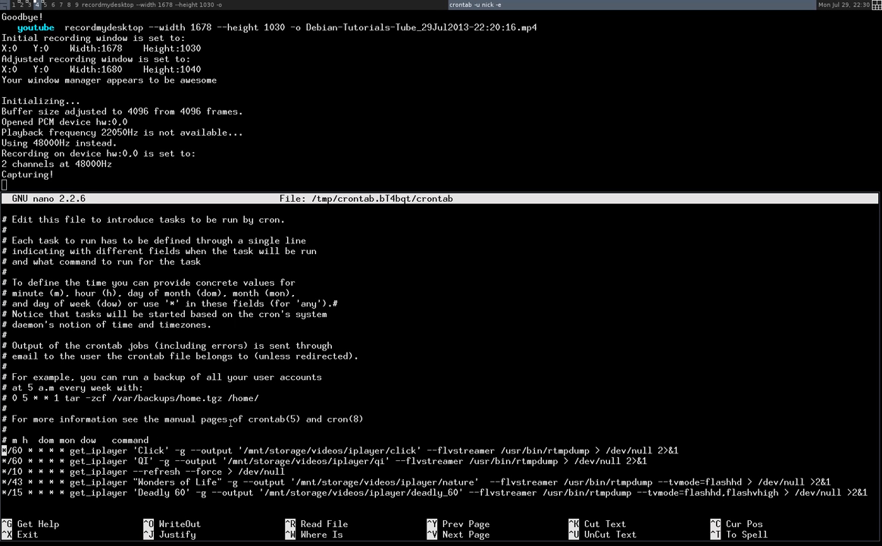
mouse_move(718, 377)
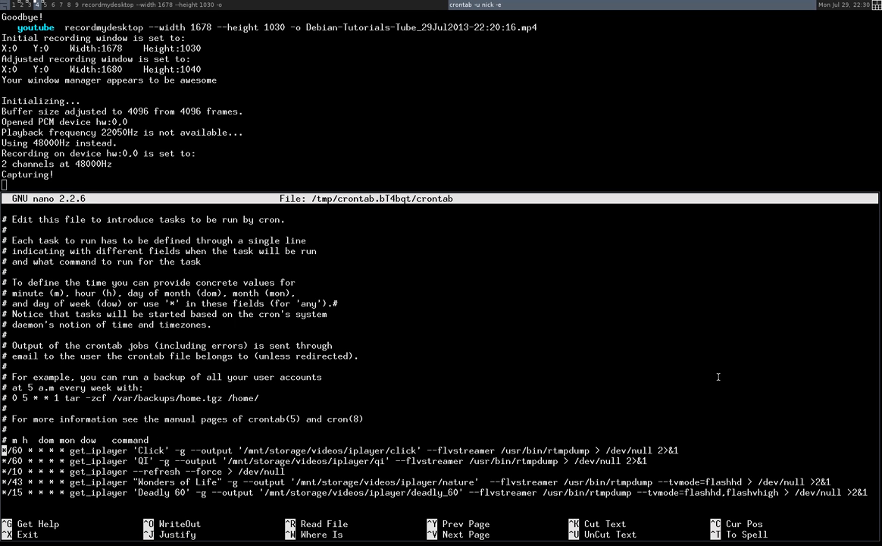
mouse_move(23, 422)
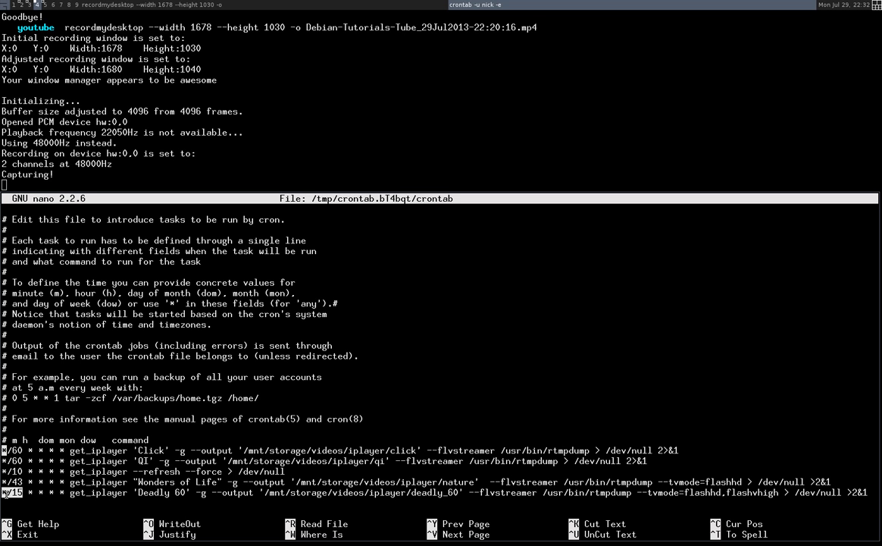
mouse_move(500, 344)
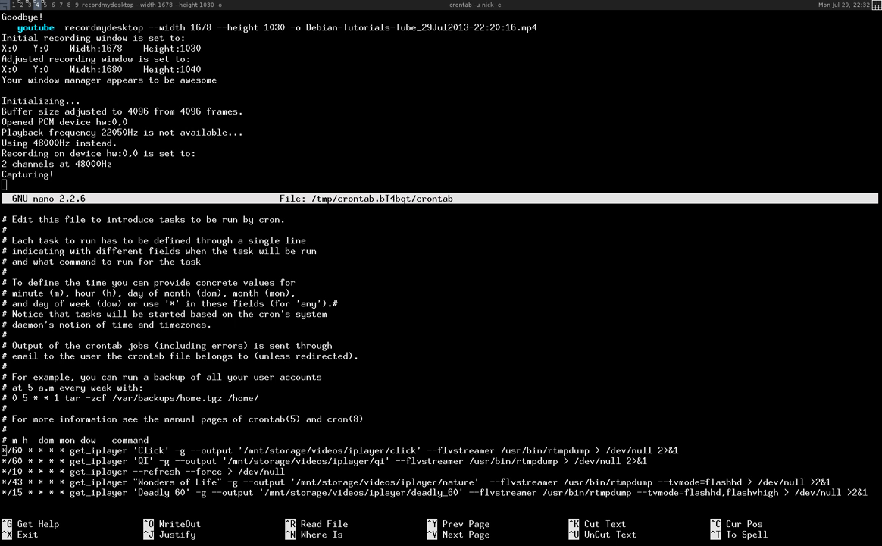
mouse_move(716, 379)
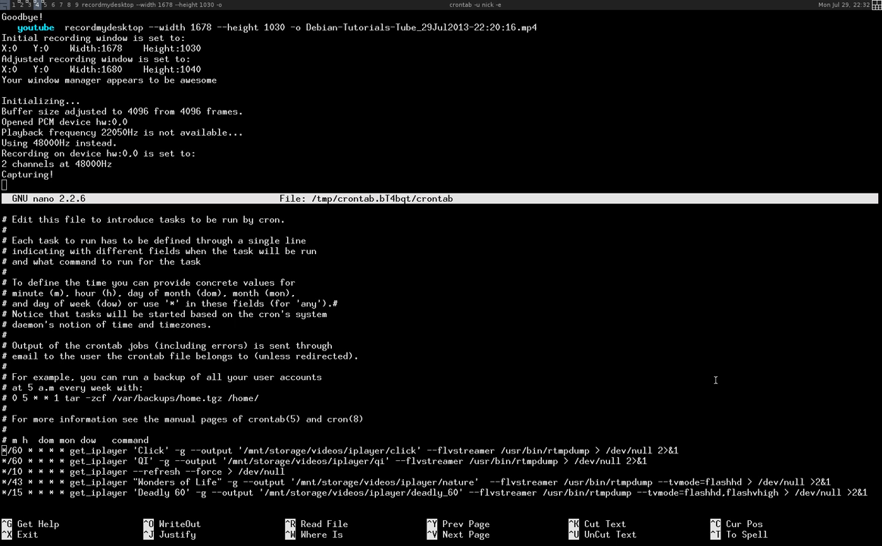